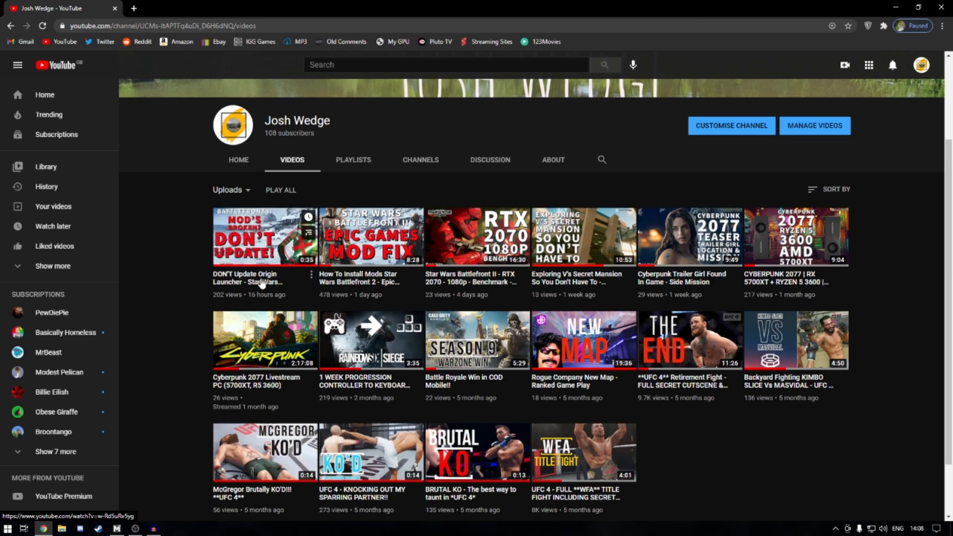
mouse_move(371, 244)
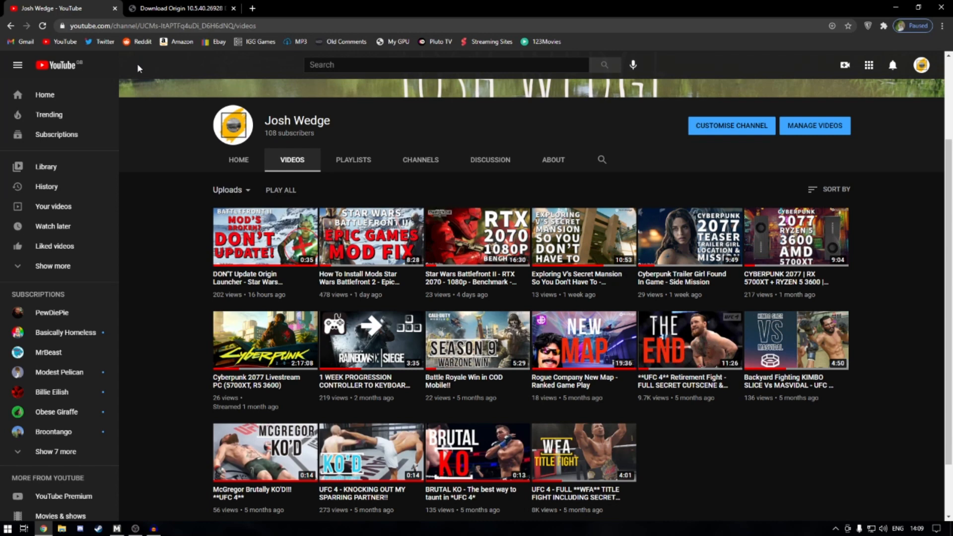
Start the manual download of Origin 10.5.40.26928 from the FileSoul page.
click(179, 8)
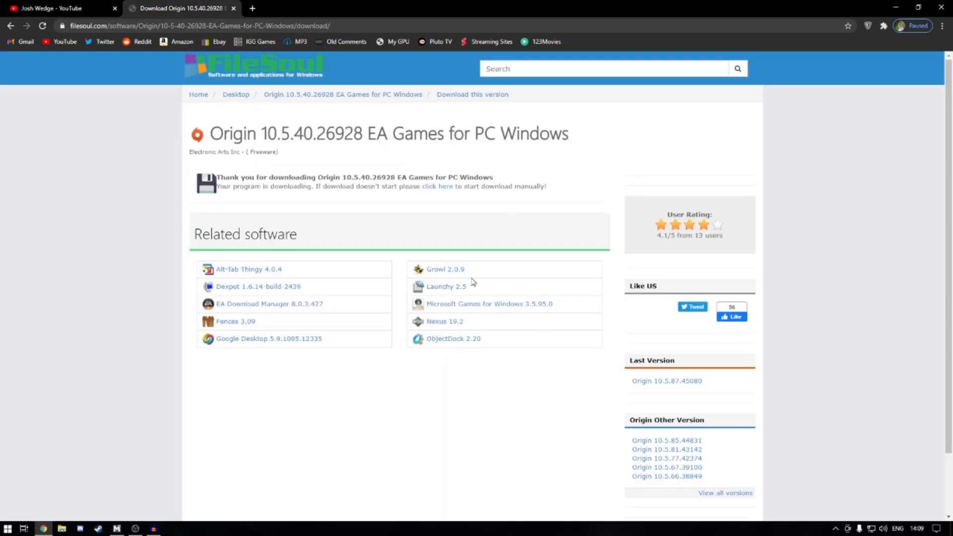
mouse_move(461, 237)
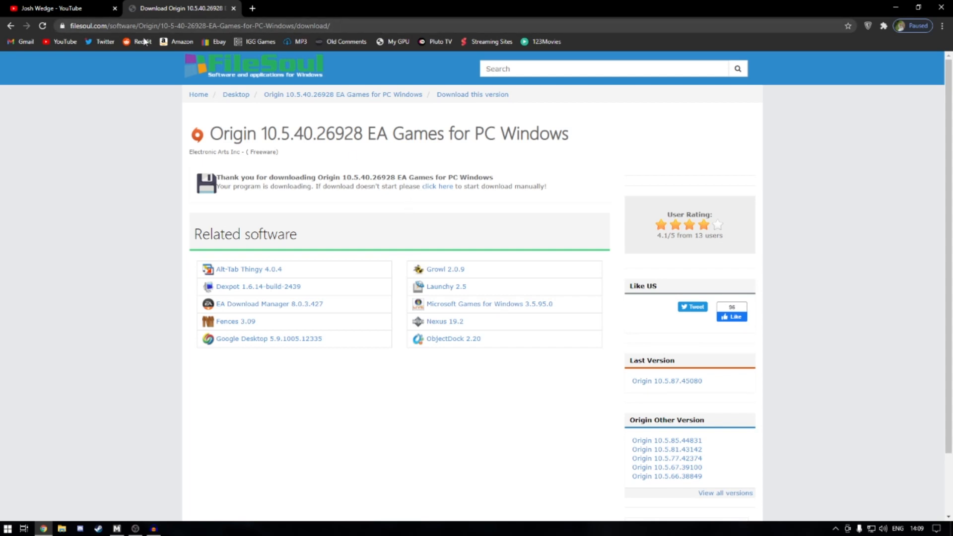
mouse_move(506, 116)
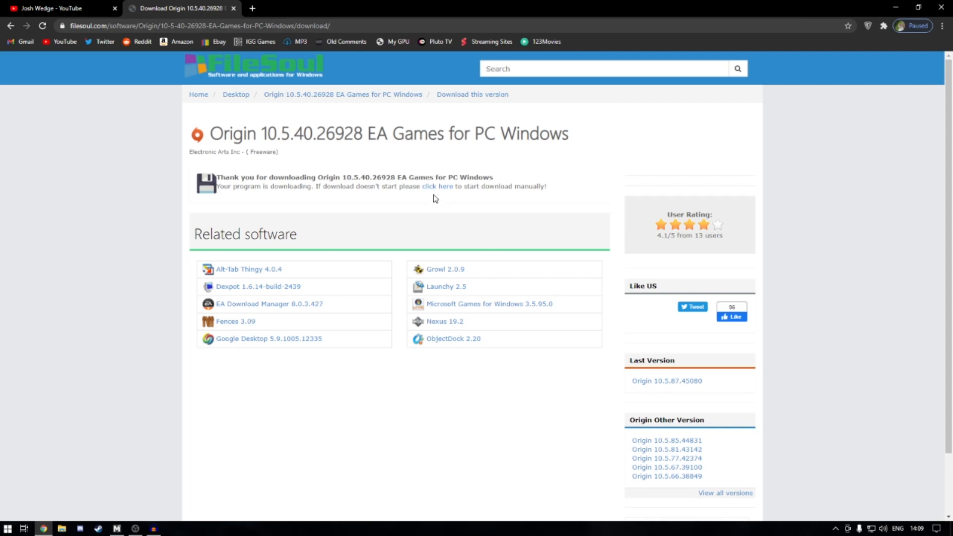
click(437, 186)
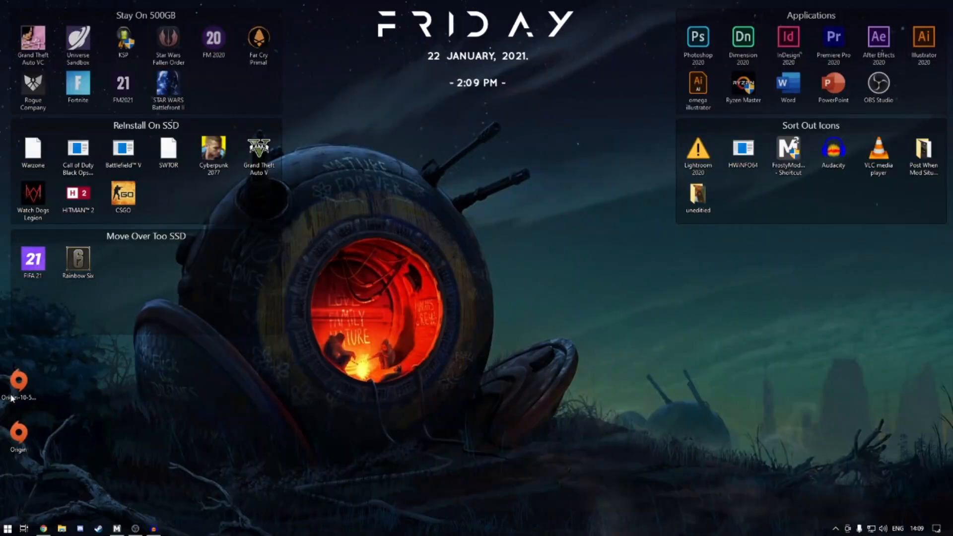
mouse_move(18, 380)
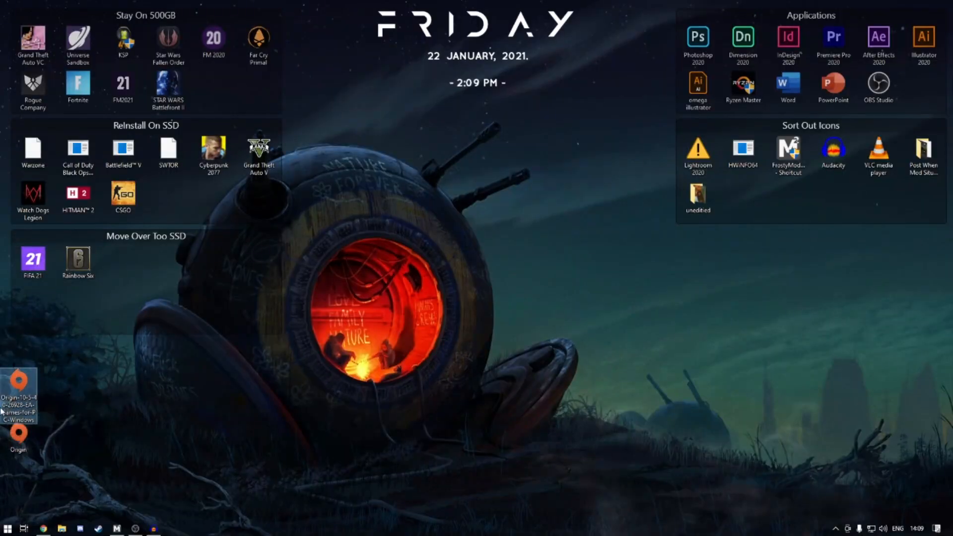
mouse_move(18, 395)
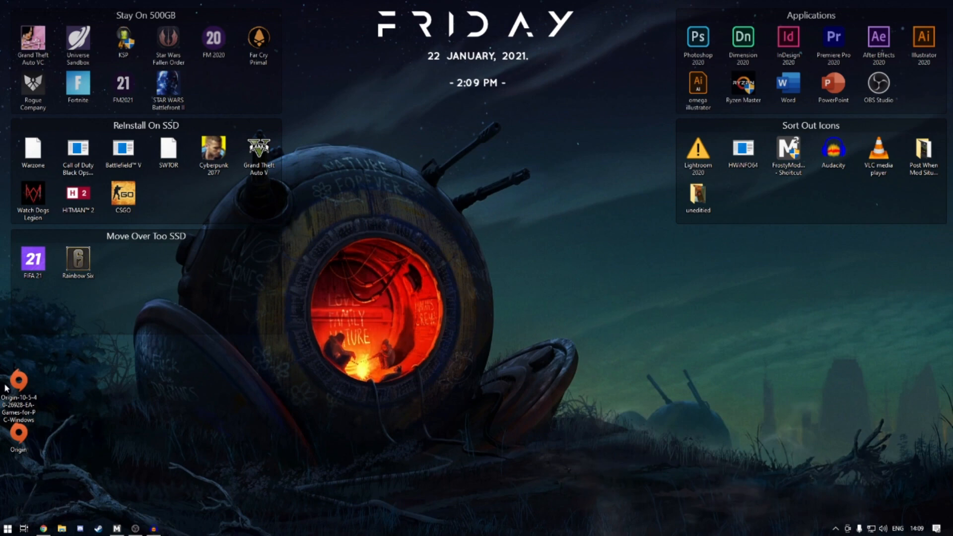
mouse_move(52, 480)
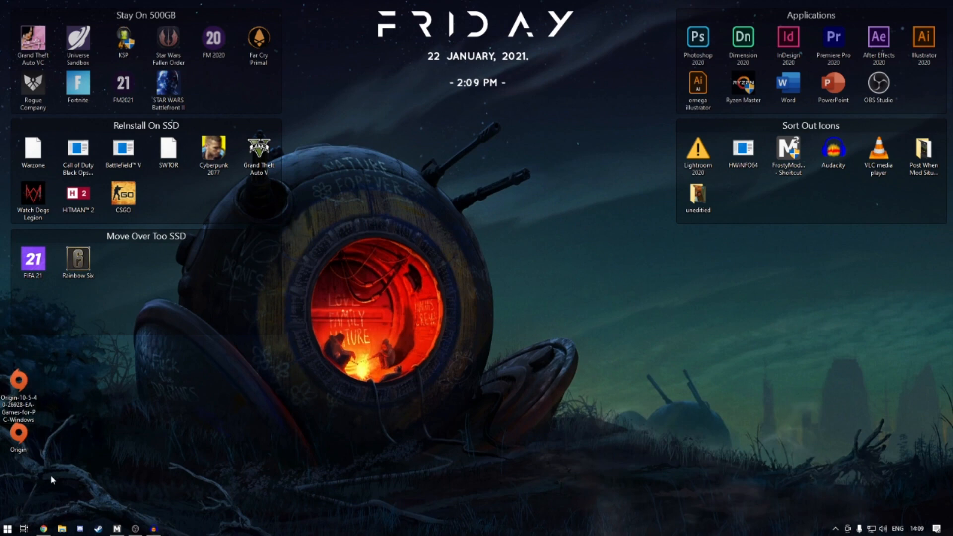
Launch Uninstall Origin from a Start menu search and allow it to make changes.
click(6, 528)
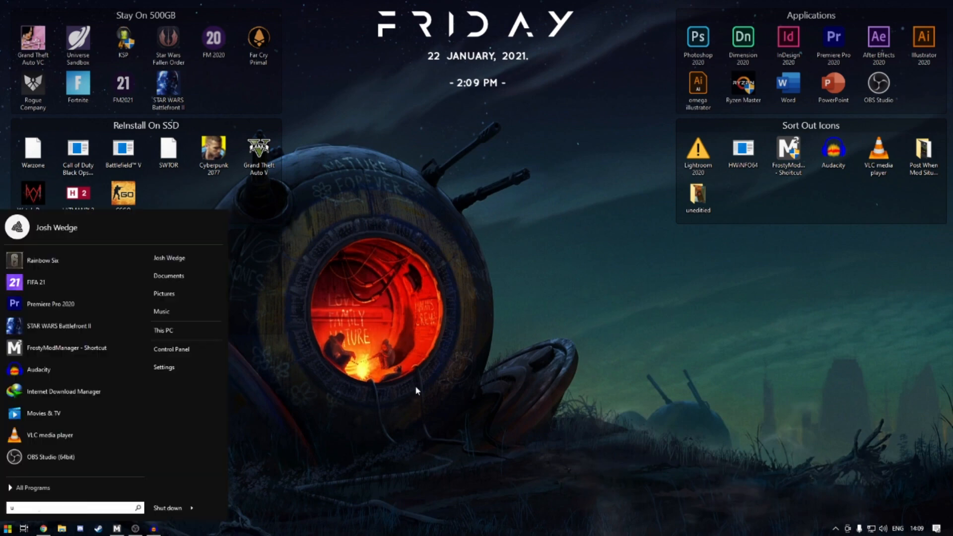
text(ni)
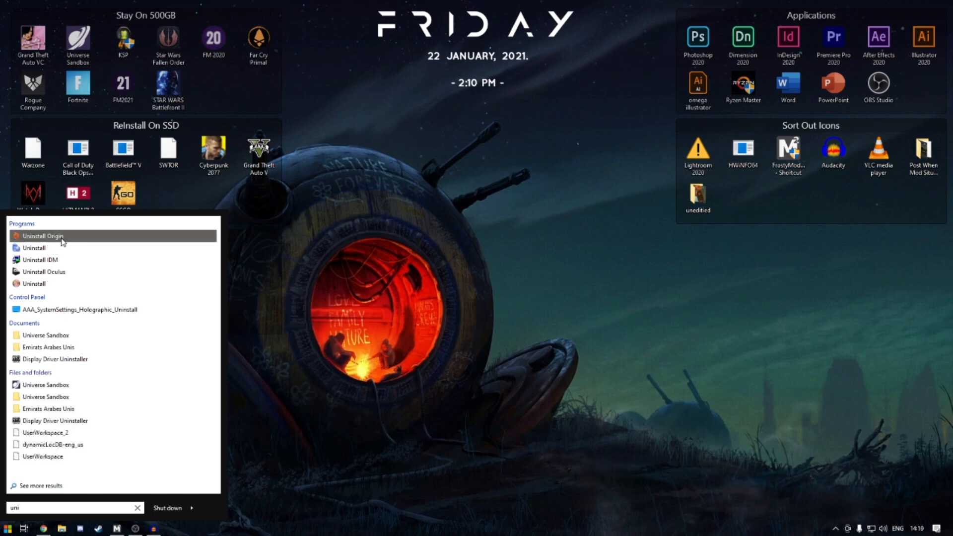
mouse_move(76, 240)
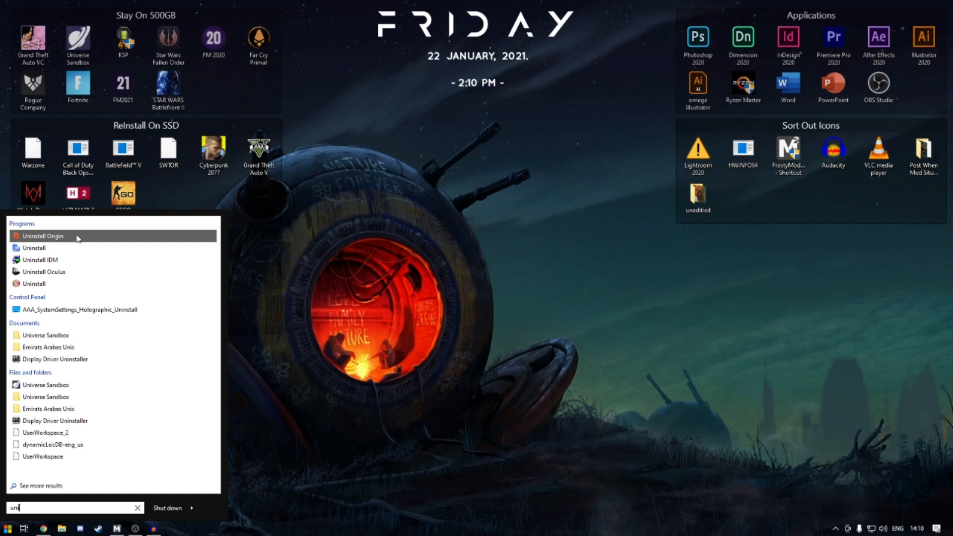
click(41, 236)
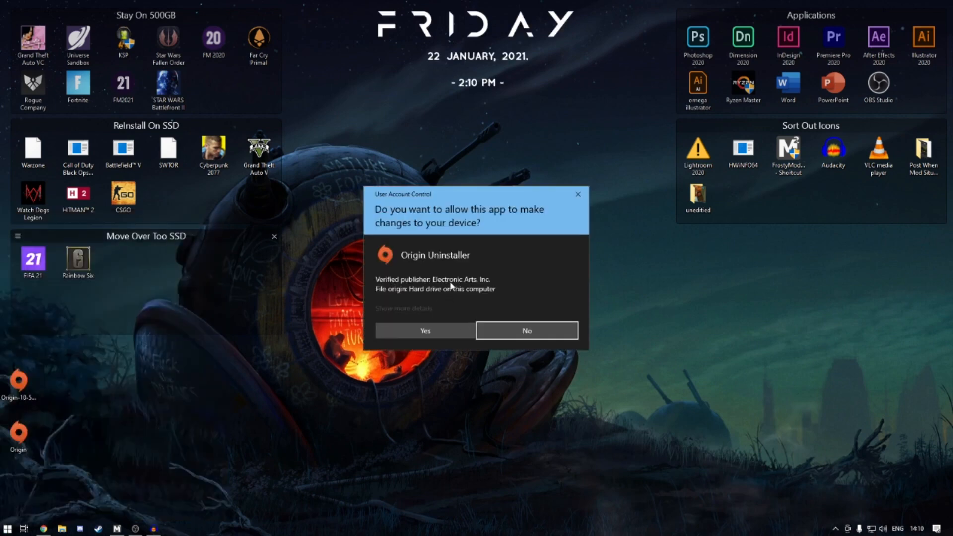
click(526, 330)
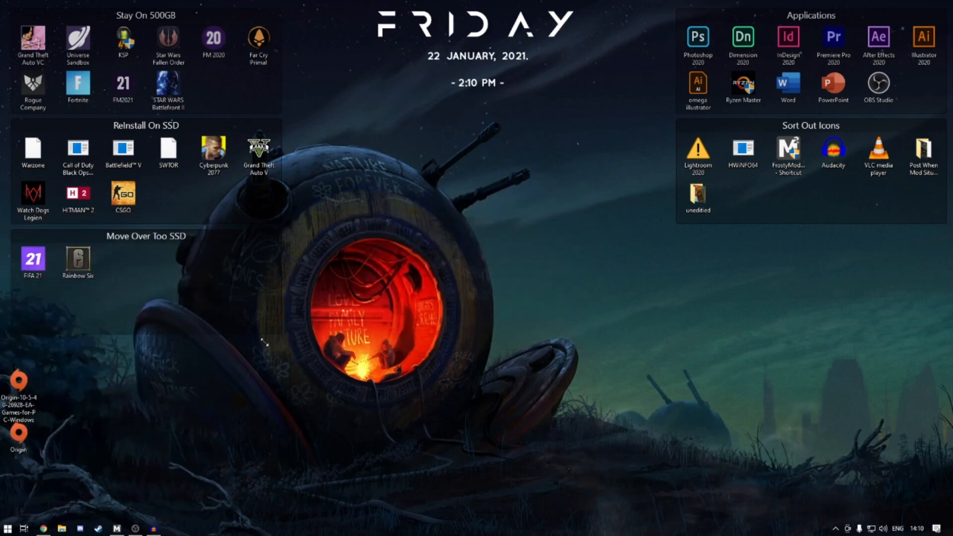
mouse_move(536, 309)
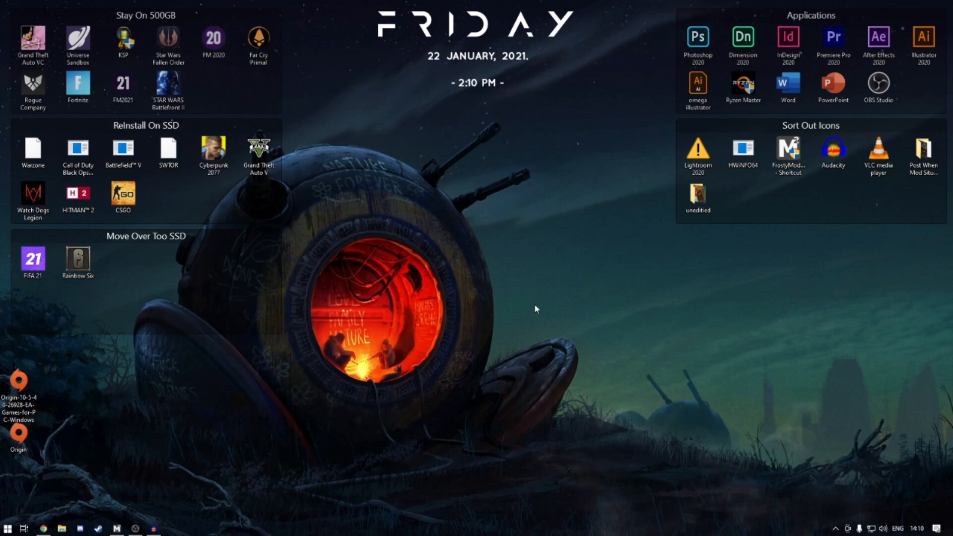
Select the downloaded Origin installer on the desktop and dismiss the Start menu.
click(18, 383)
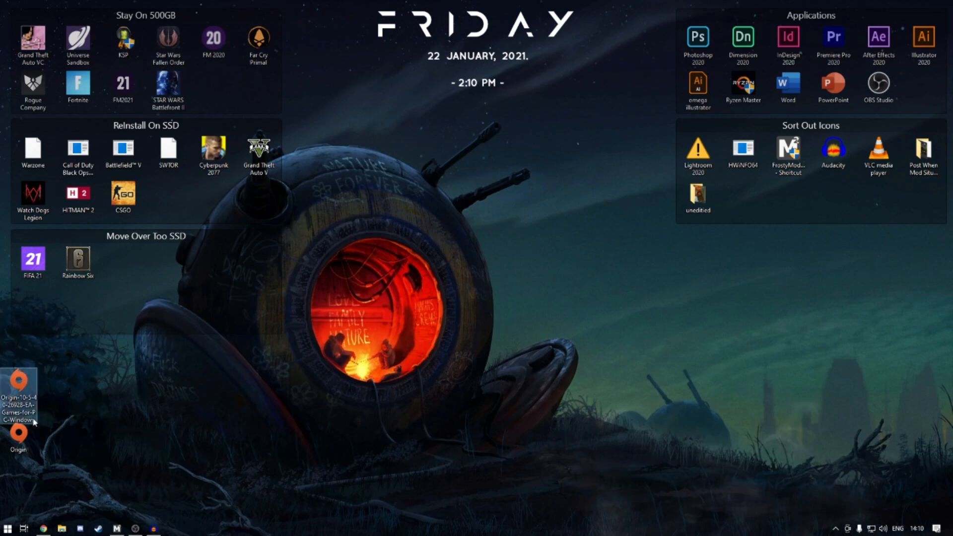
click(6, 527)
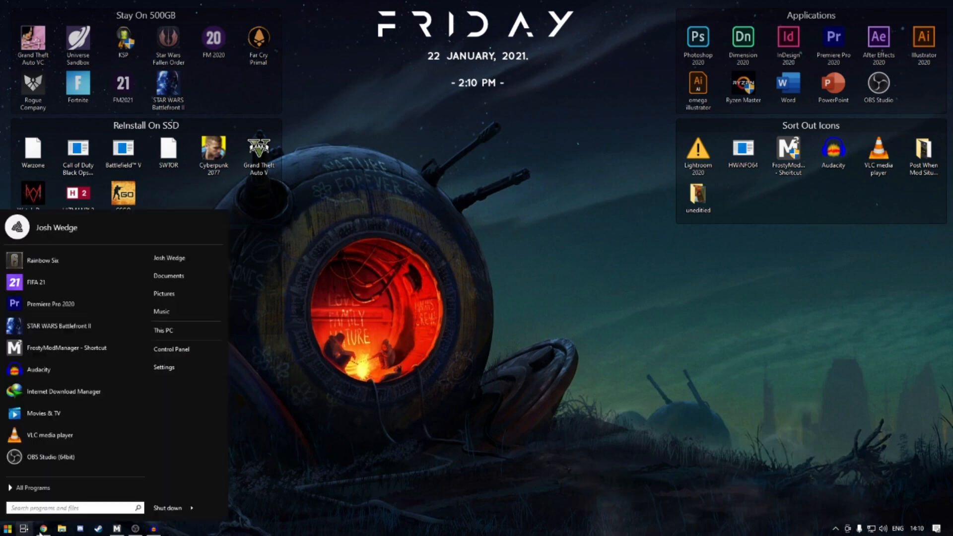
mouse_move(394, 349)
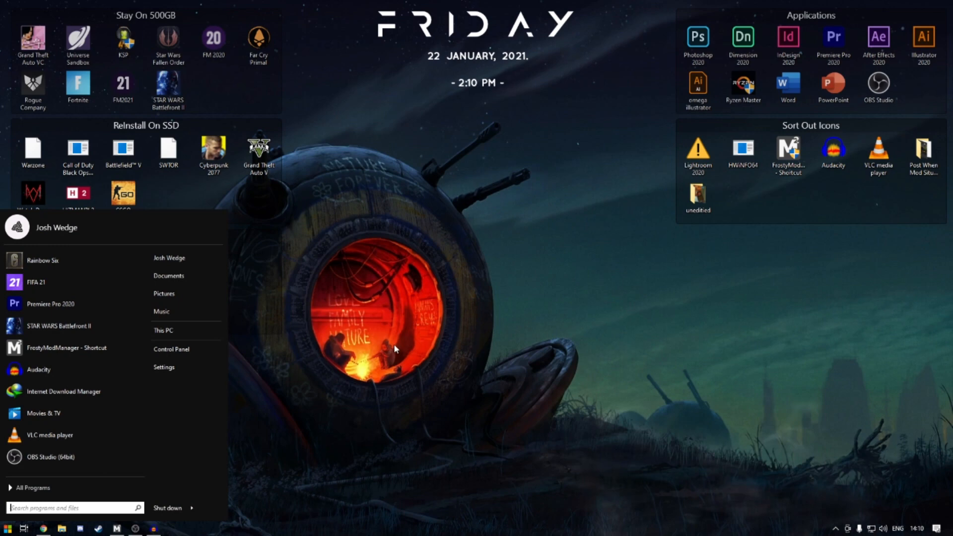
click(442, 301)
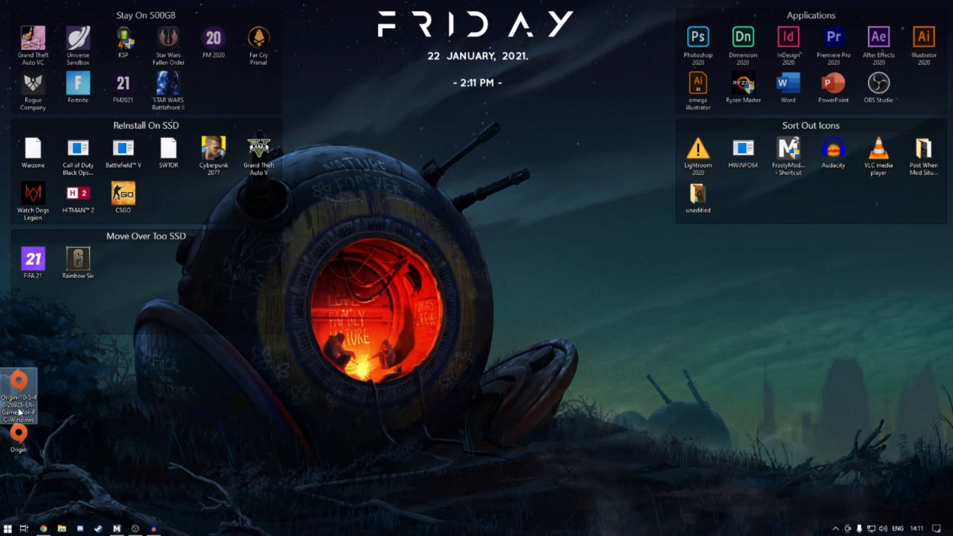
Launch Origin from its desktop shortcut and open Battlefront II's game settings menu.
click(18, 437)
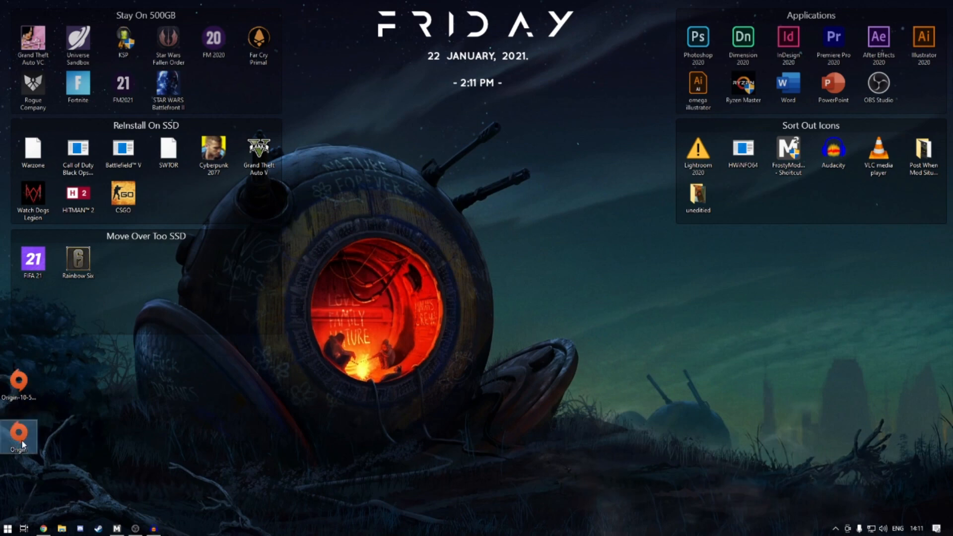
double_click(18, 436)
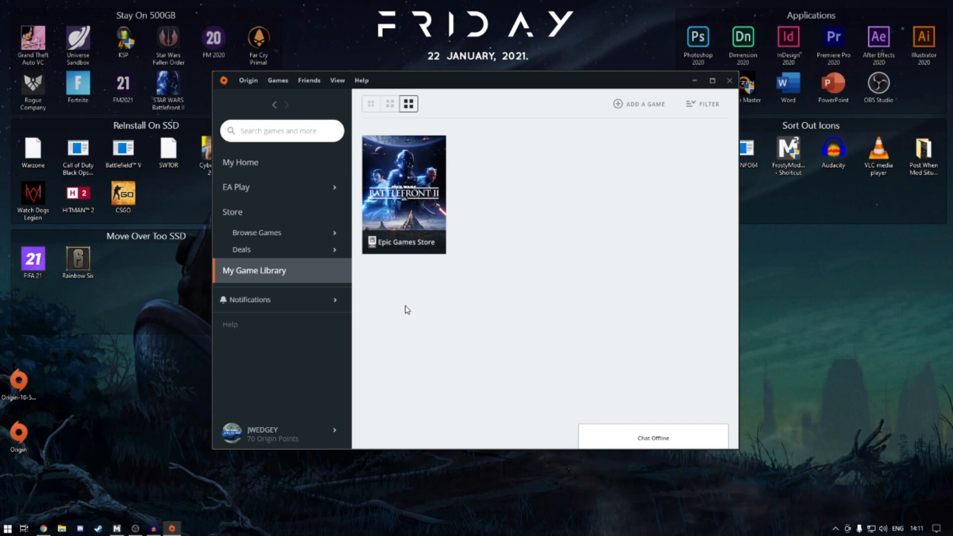
mouse_move(484, 197)
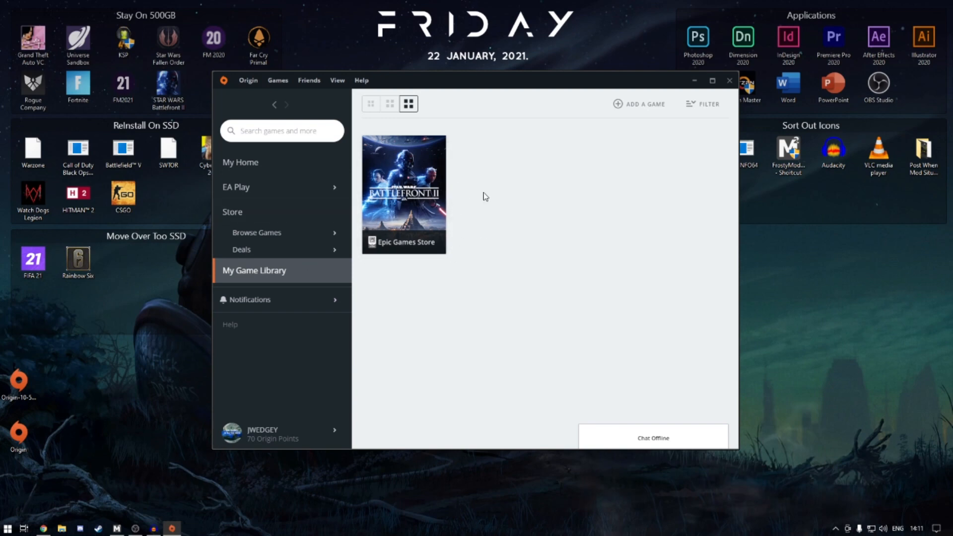
mouse_move(441, 171)
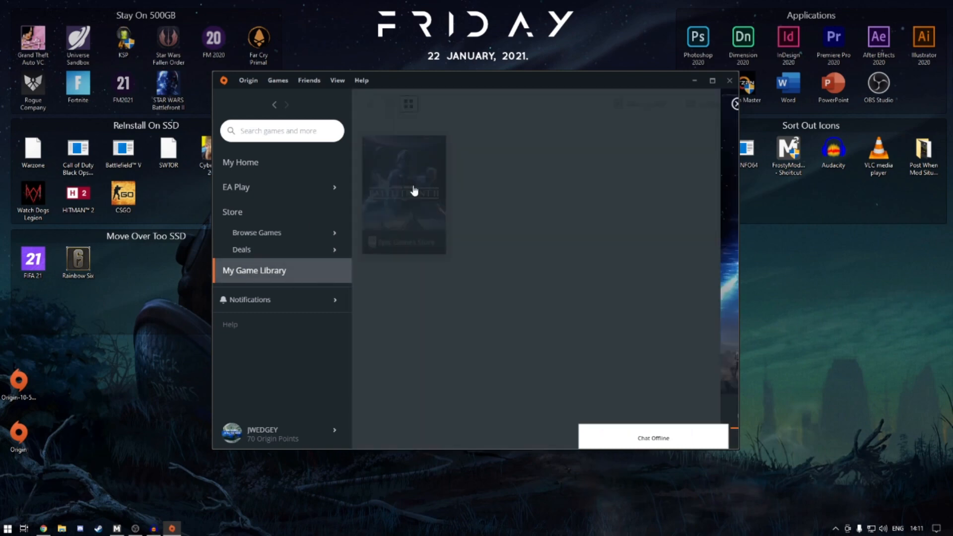
click(403, 193)
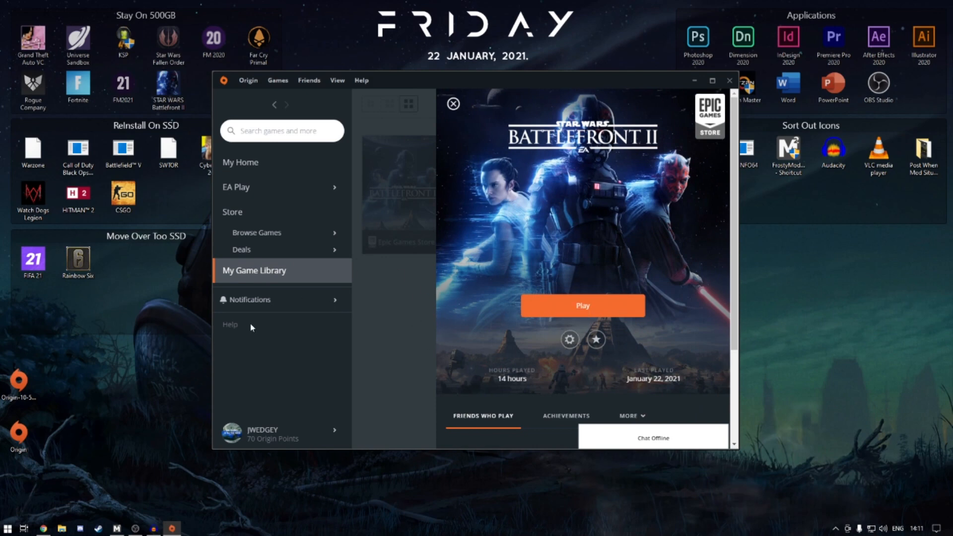
mouse_move(553, 353)
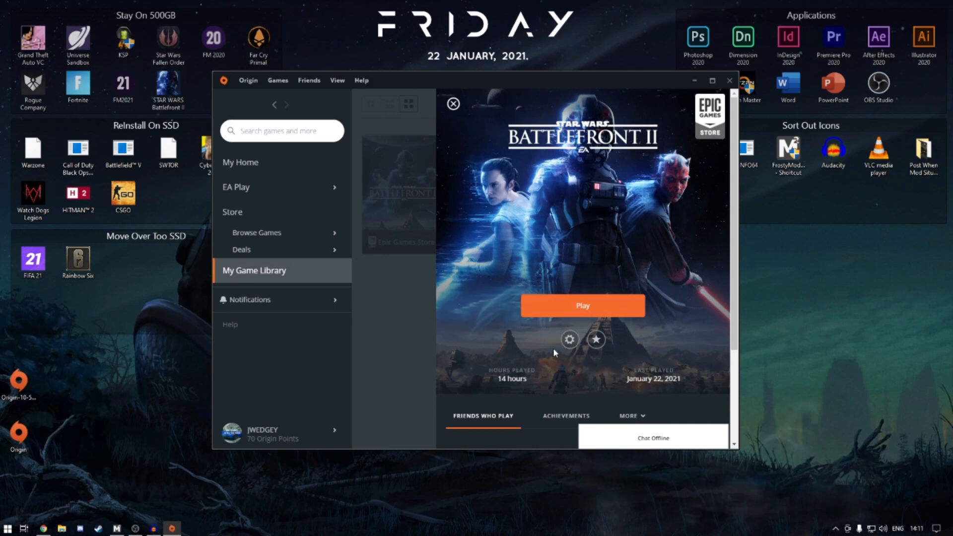
mouse_move(569, 339)
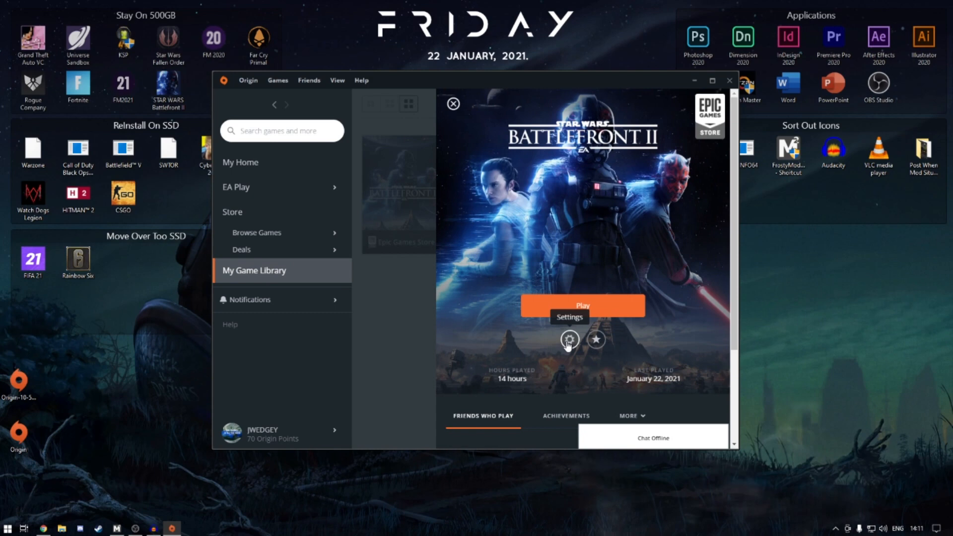
click(569, 339)
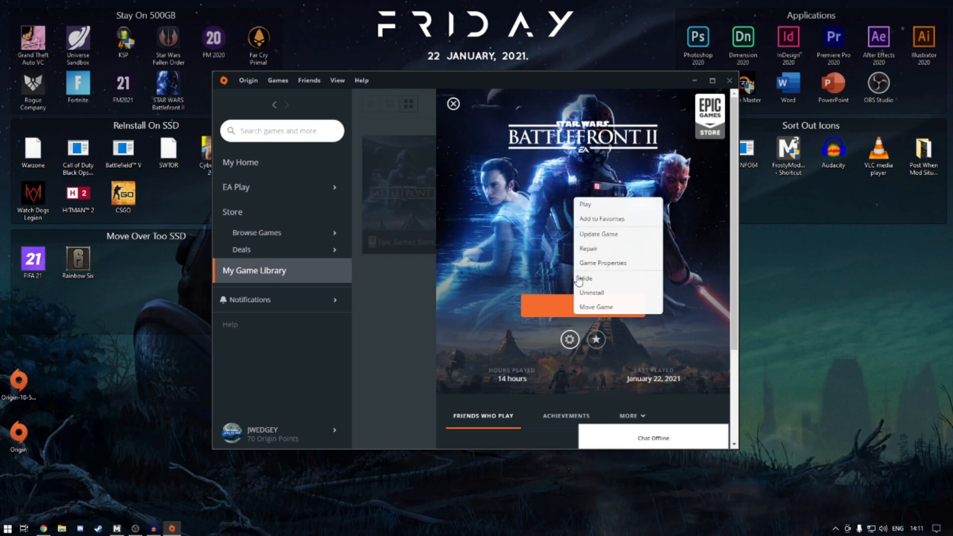
Open Battlefront II's Game Properties at Advanced Launch Options, then bring up its install folder.
click(603, 262)
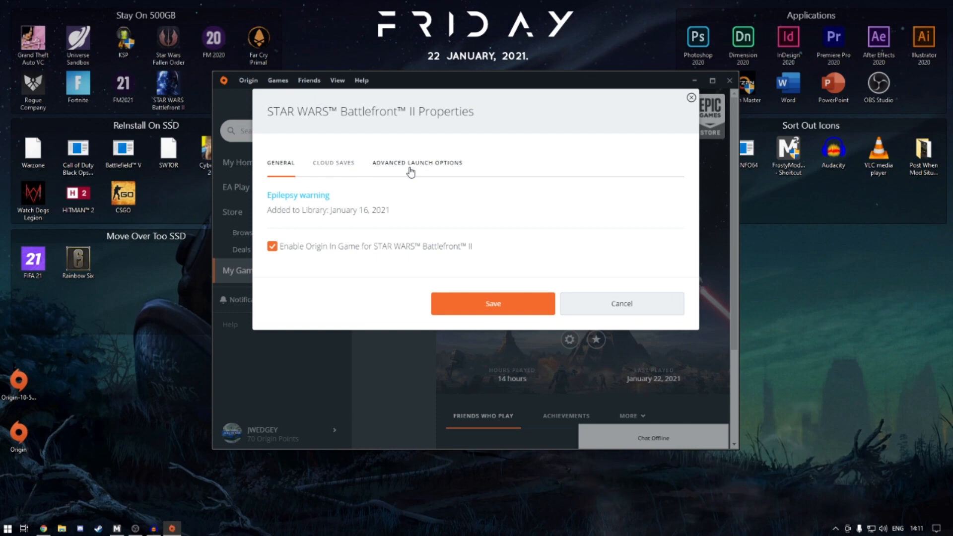
click(417, 163)
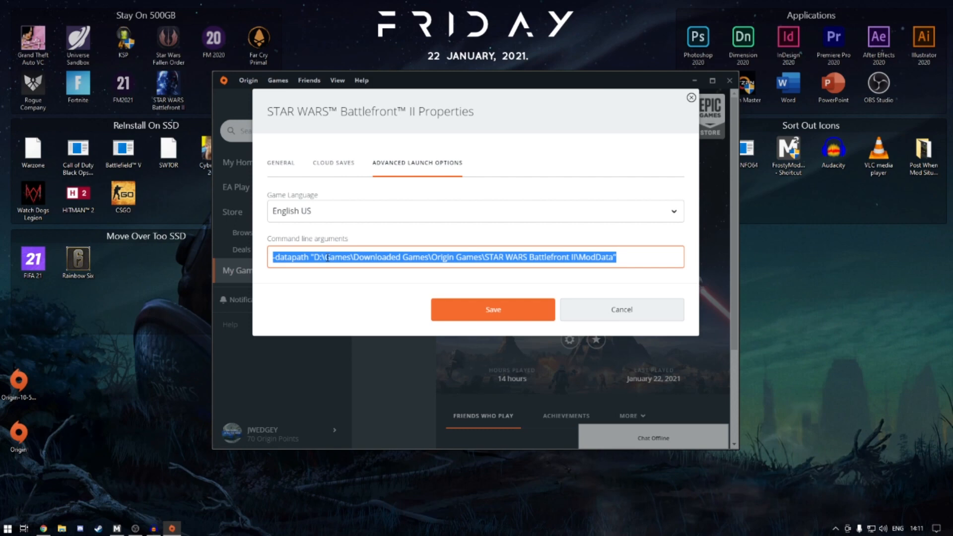
click(328, 257)
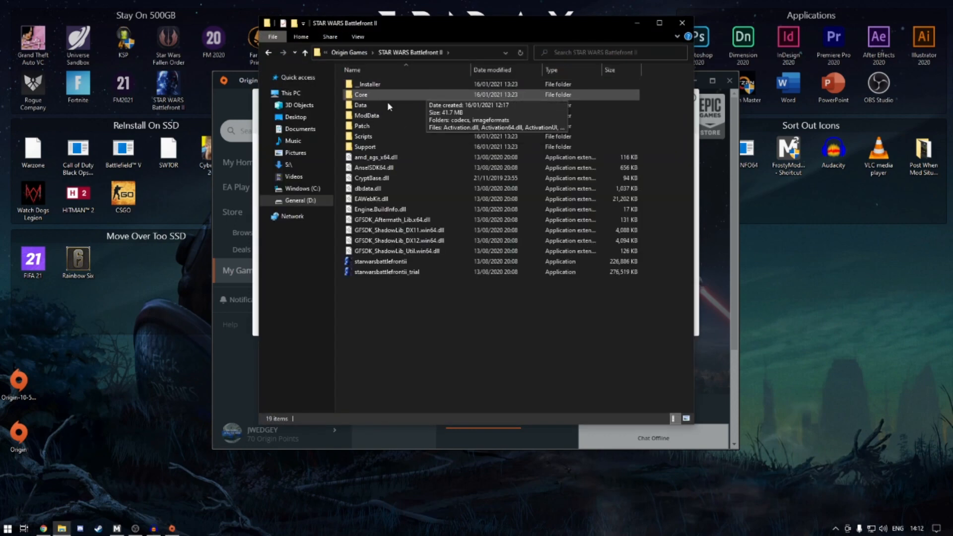
Open the ModData folder inside the STAR WARS Battlefront II install folder.
click(367, 115)
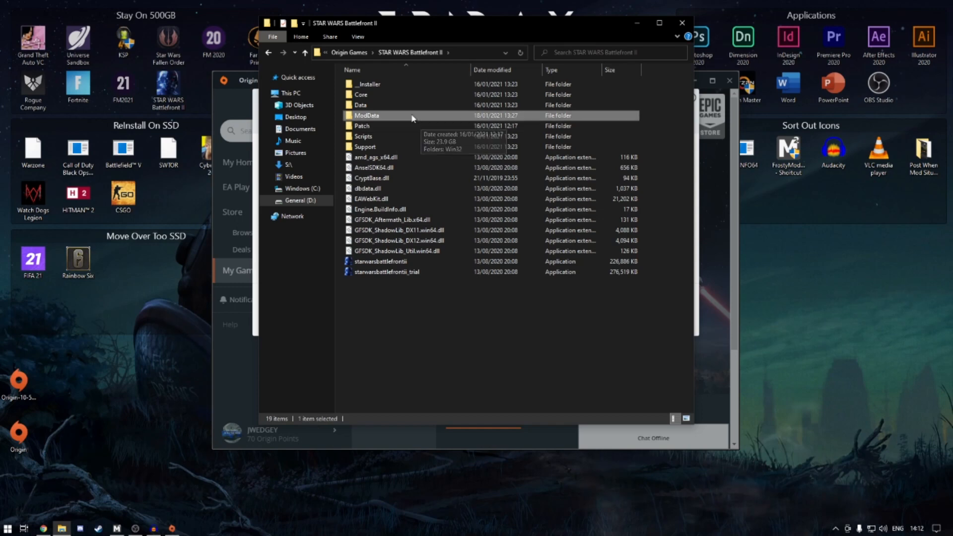
double_click(366, 115)
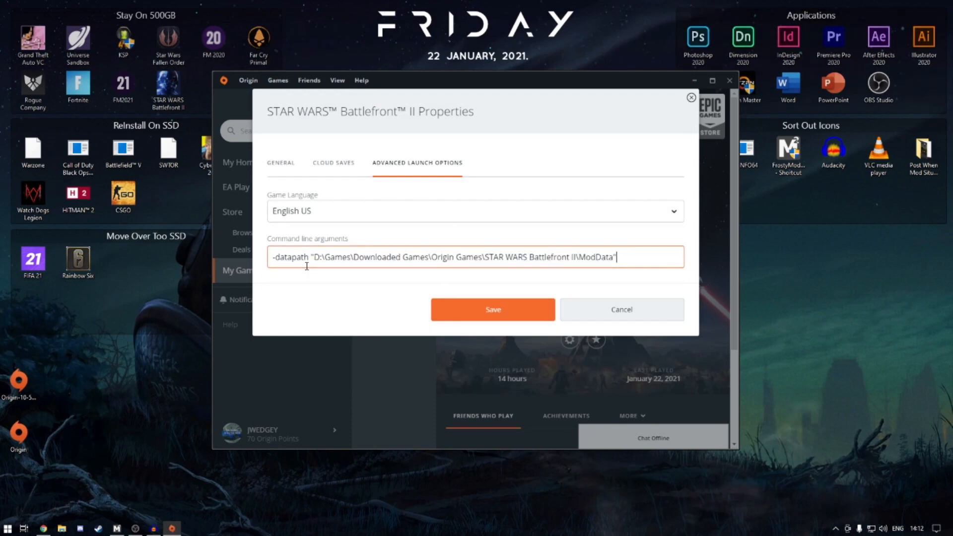
Save the -datapath launch argument as 'D:\Games\Downloaded Games\Origin Games\STAR WARS Battlefront II\ModData'.
double_click(290, 256)
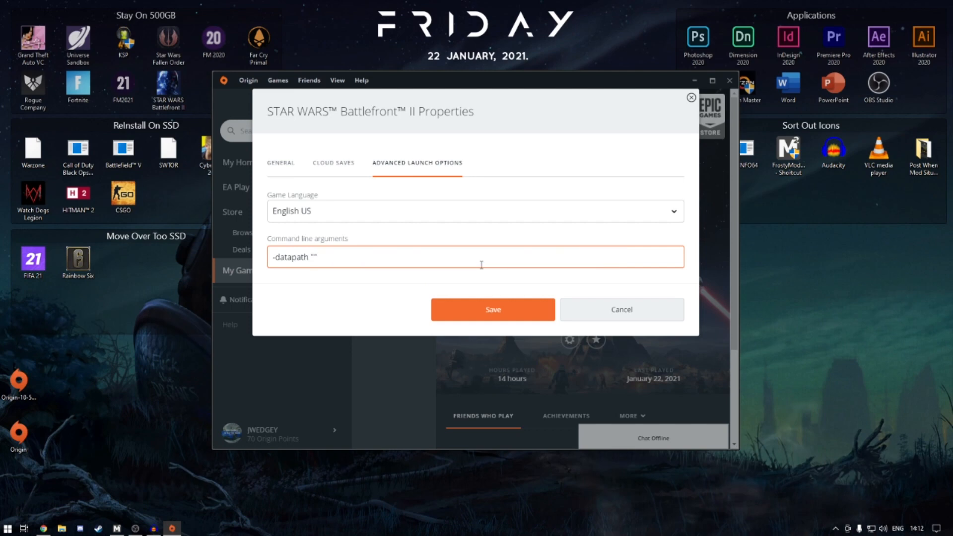
text(D:\Games\Downloaded Games\Origin Games\STAR WARS Battlefront II\ModData)
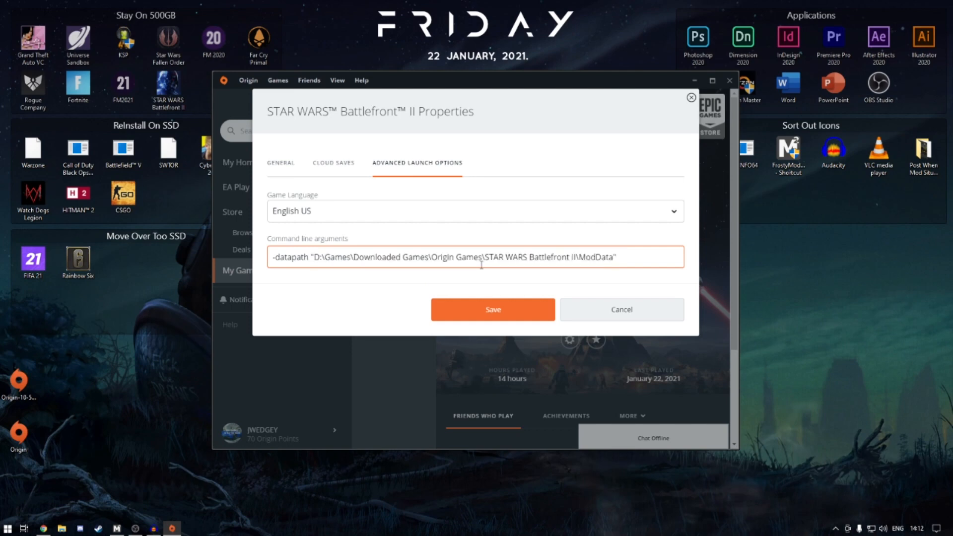
click(492, 310)
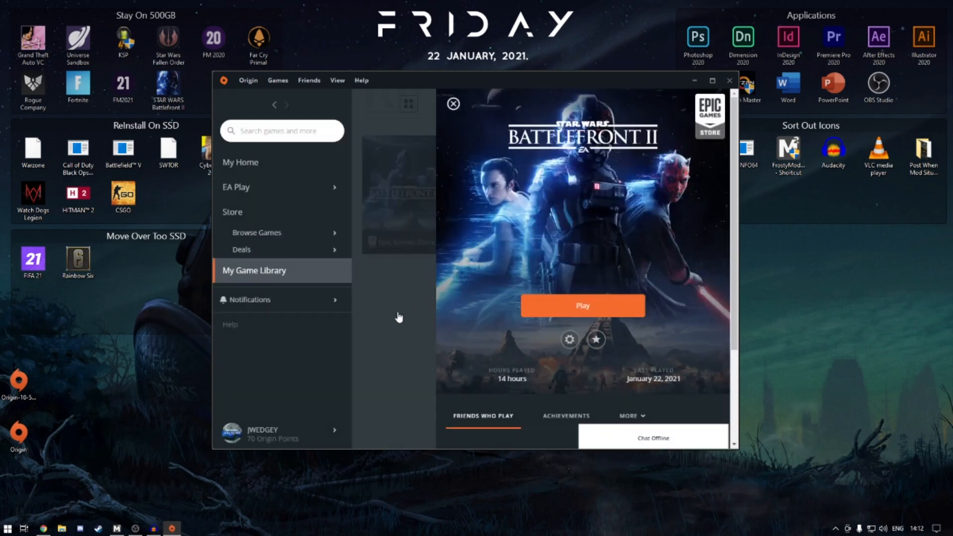
click(452, 103)
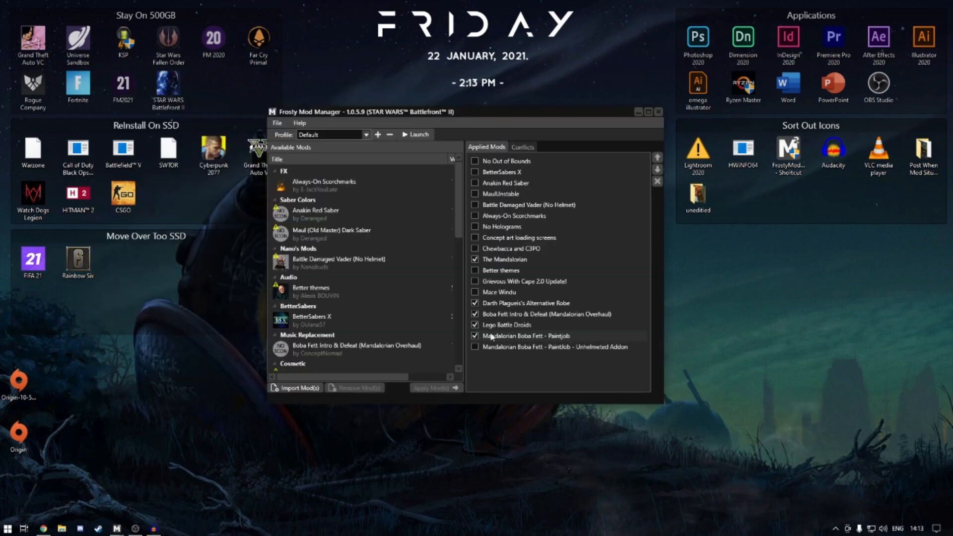
Swap the plain Boba Fett paintjob for the Unhelmeted Addon and launch the game.
click(475, 336)
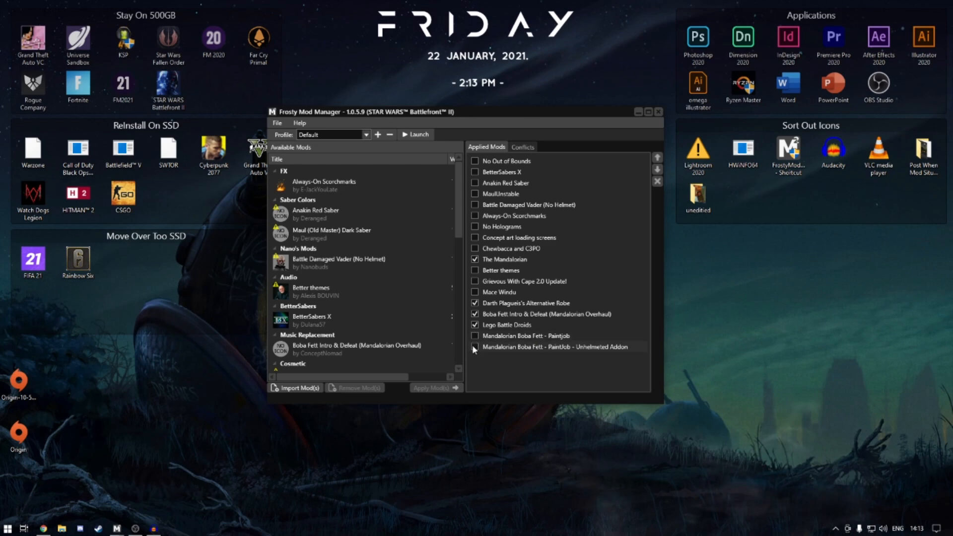
click(475, 347)
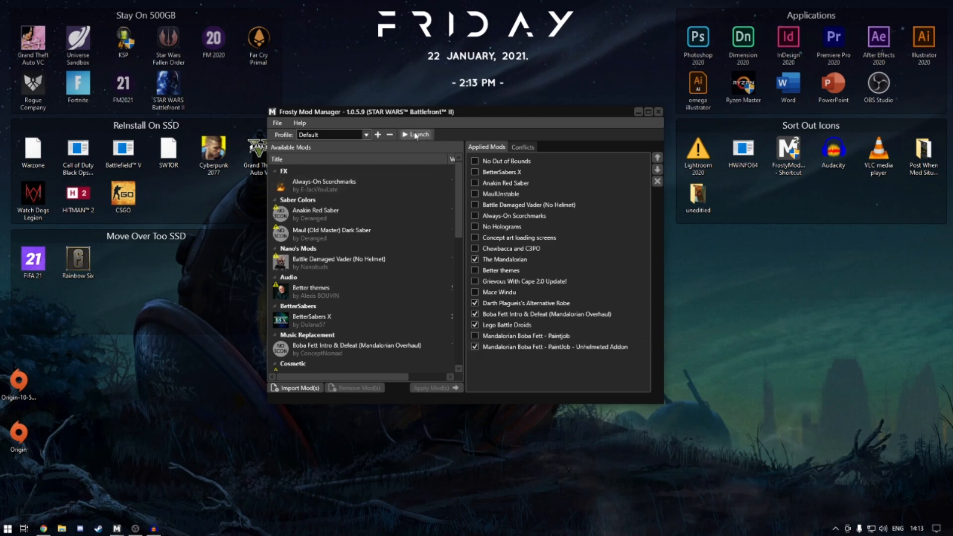
click(416, 134)
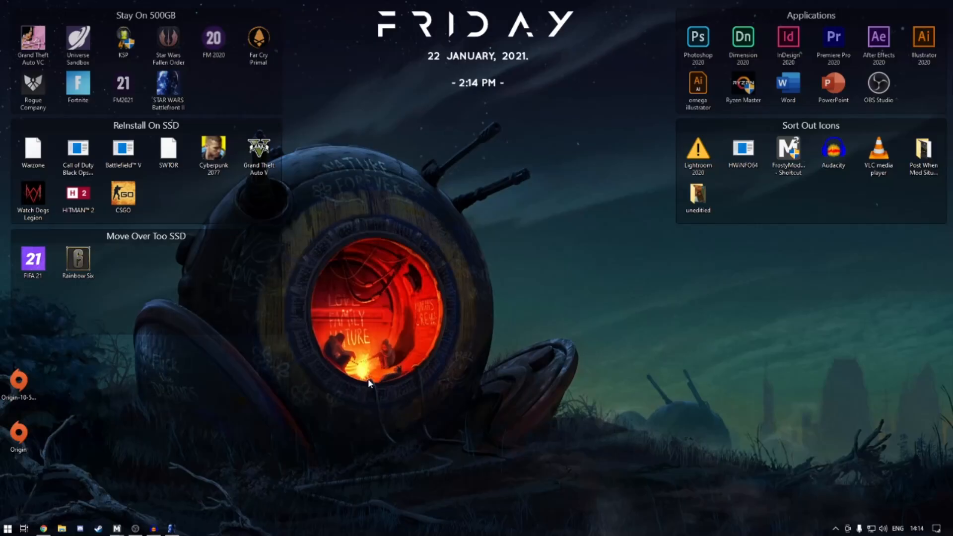
mouse_move(371, 396)
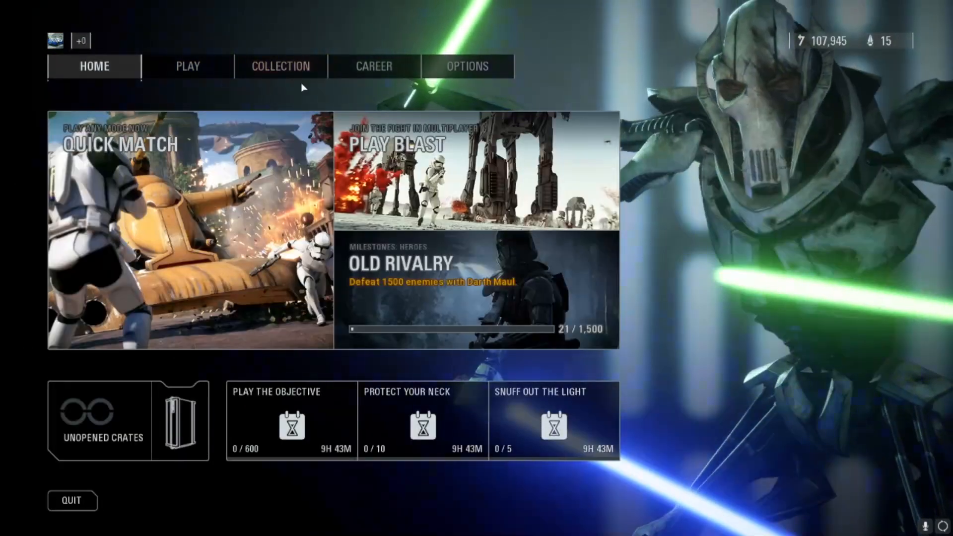
click(280, 66)
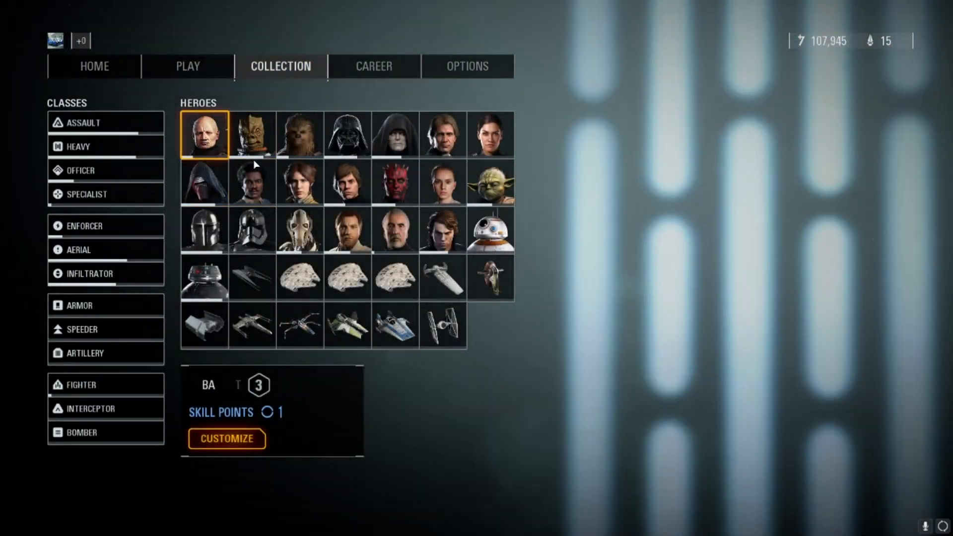
click(203, 134)
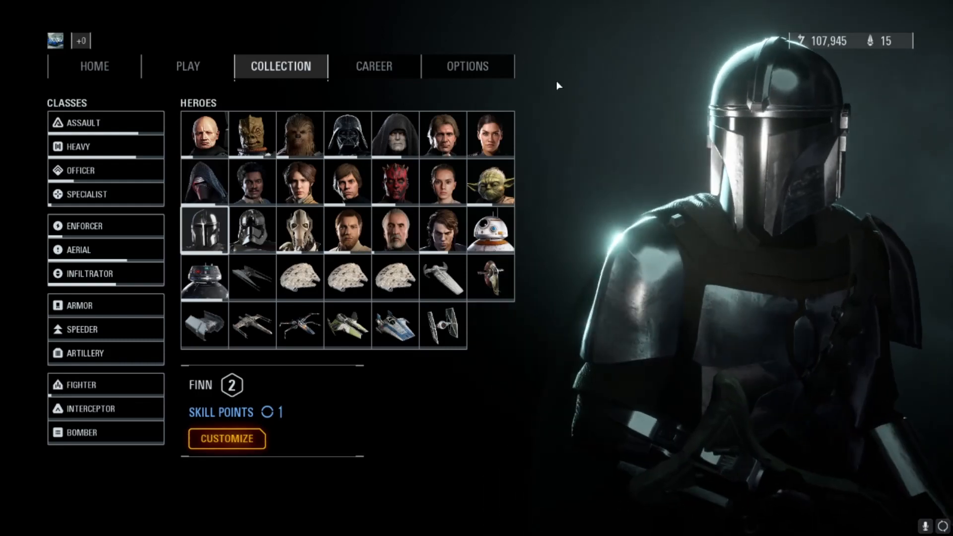
click(443, 230)
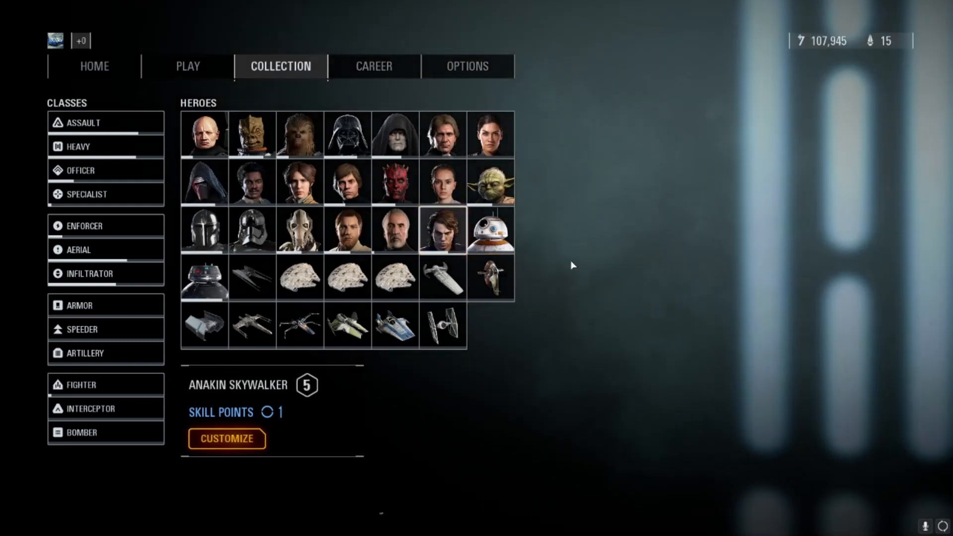
click(94, 65)
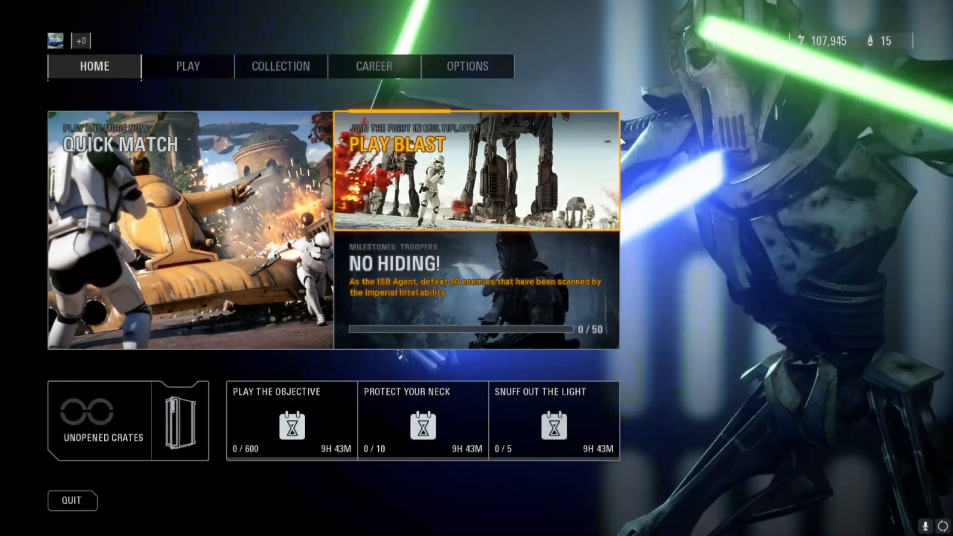